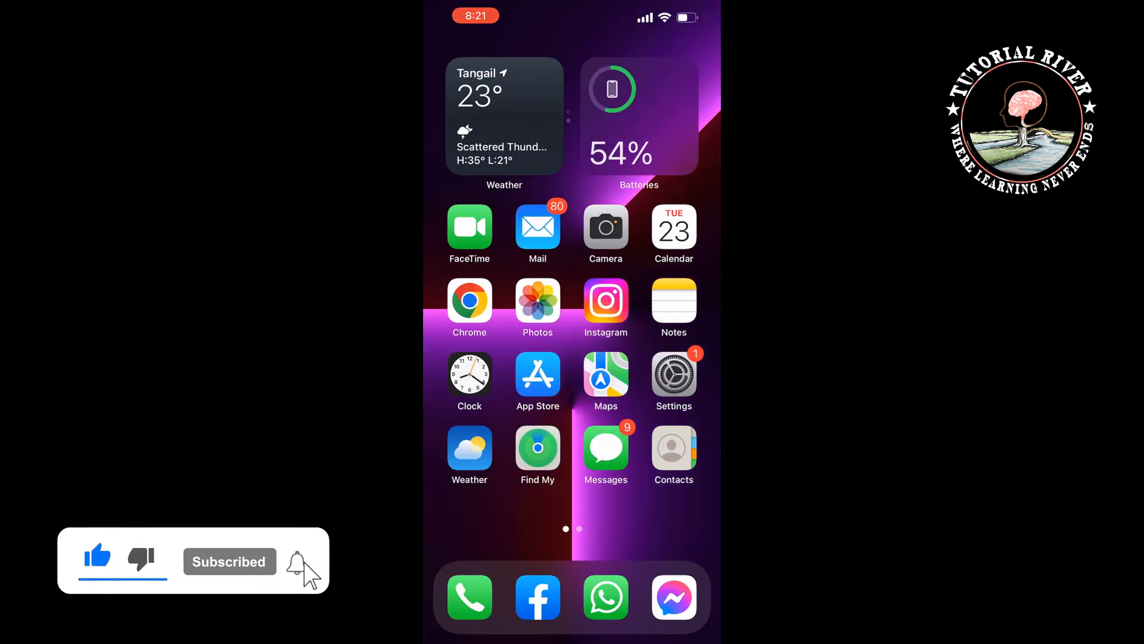
# Launch Chrome and search Google for 'create whatsapp link'
pyautogui.click(470, 300)
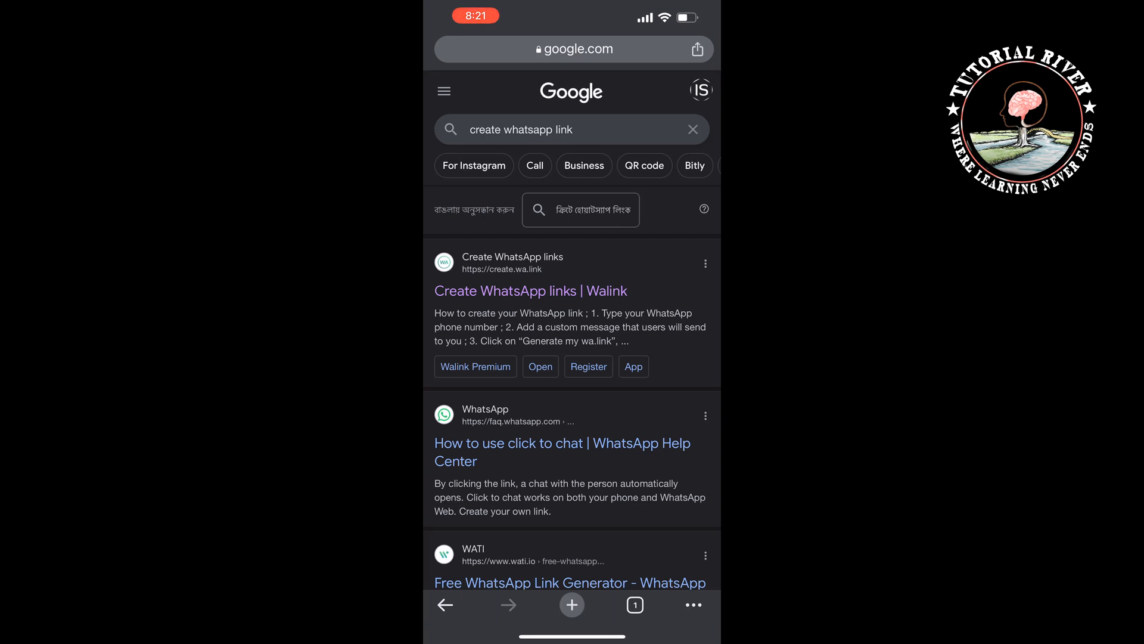
# Open the Walink result and start the free wa.link form at the phone number field
pyautogui.click(532, 290)
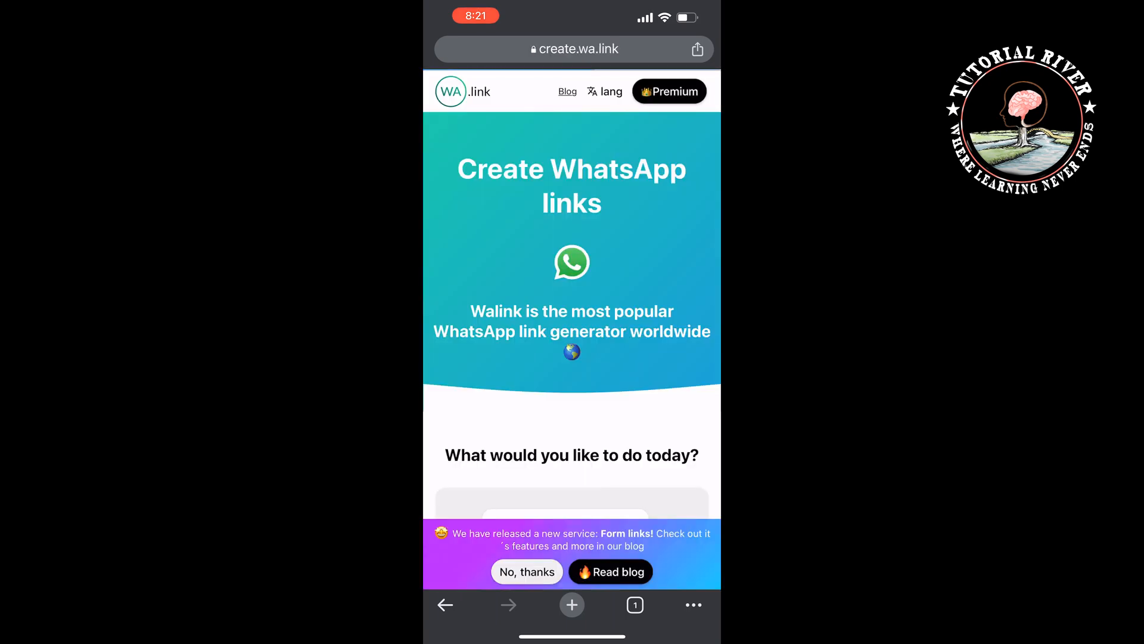
pyautogui.scroll(-3)
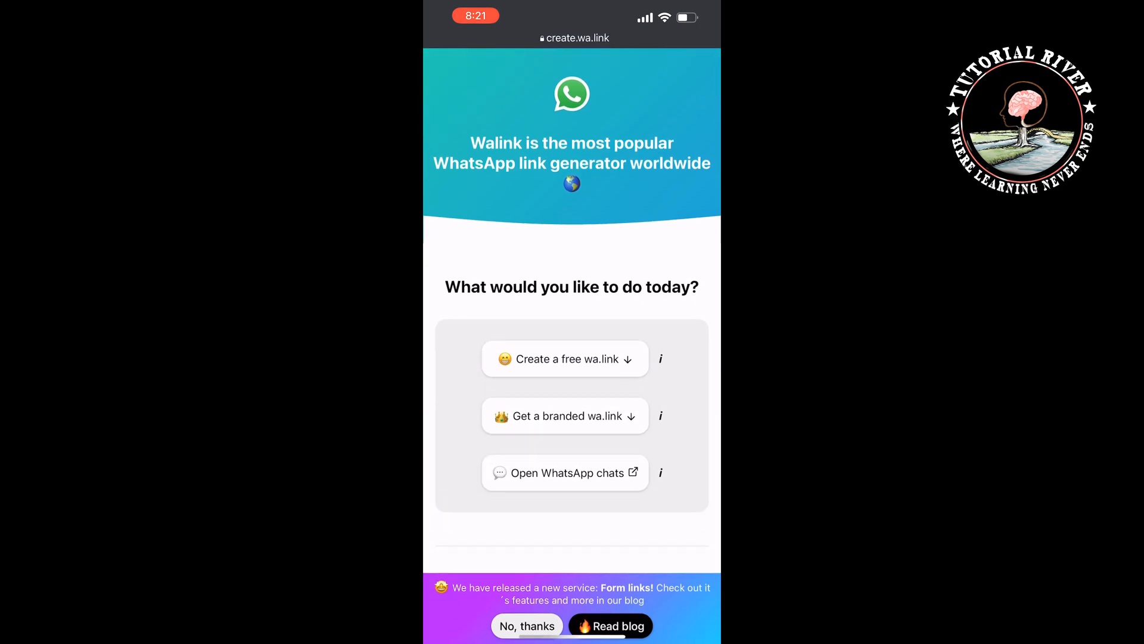
pyautogui.click(564, 359)
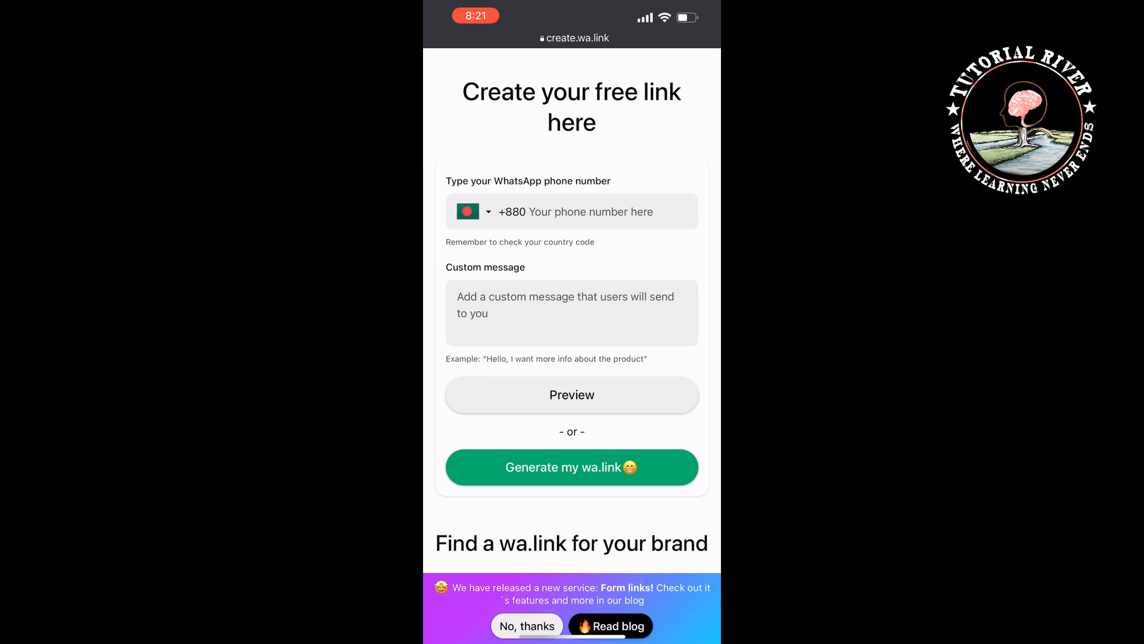
pyautogui.click(591, 212)
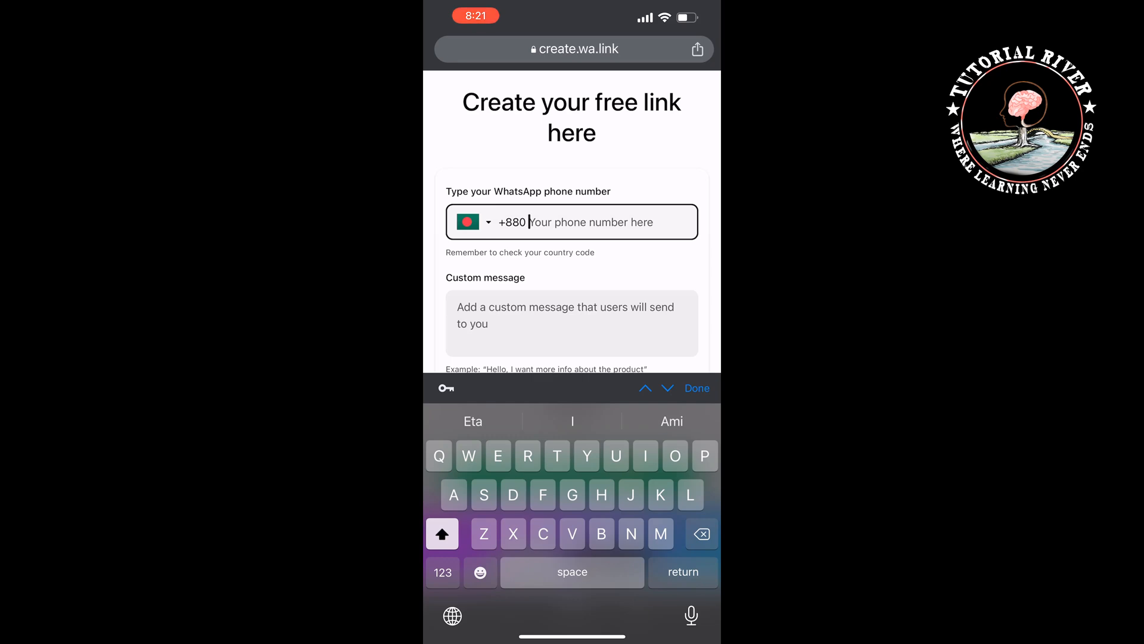
# Enter phone number 4328 and custom message 'Hello', then generate the wa.link
pyautogui.click(441, 572)
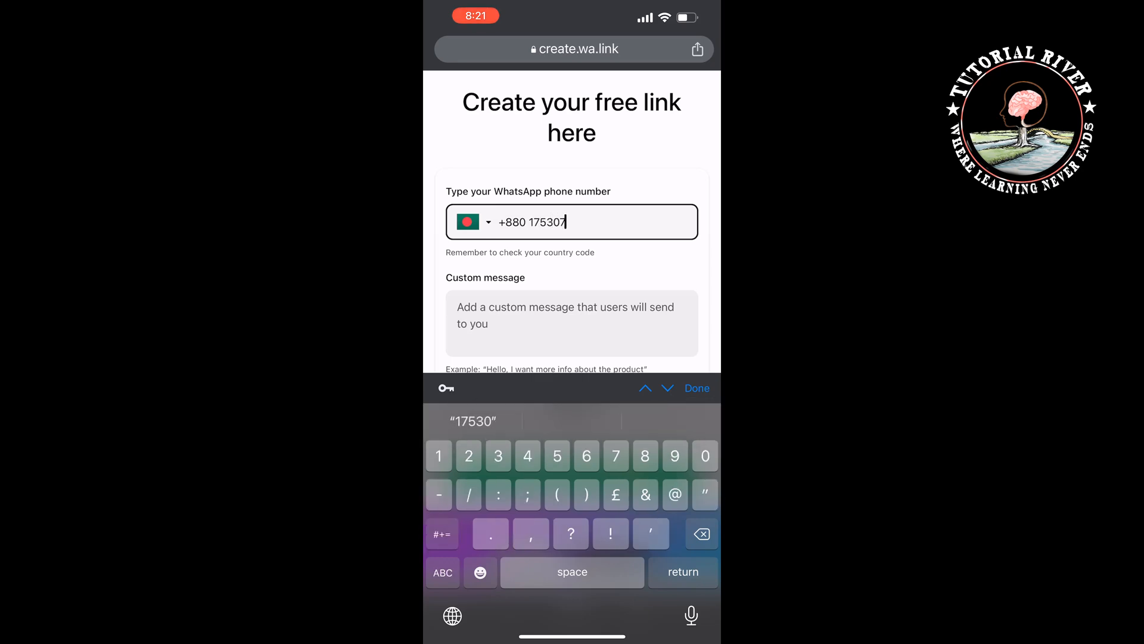
pyautogui.write('4328')
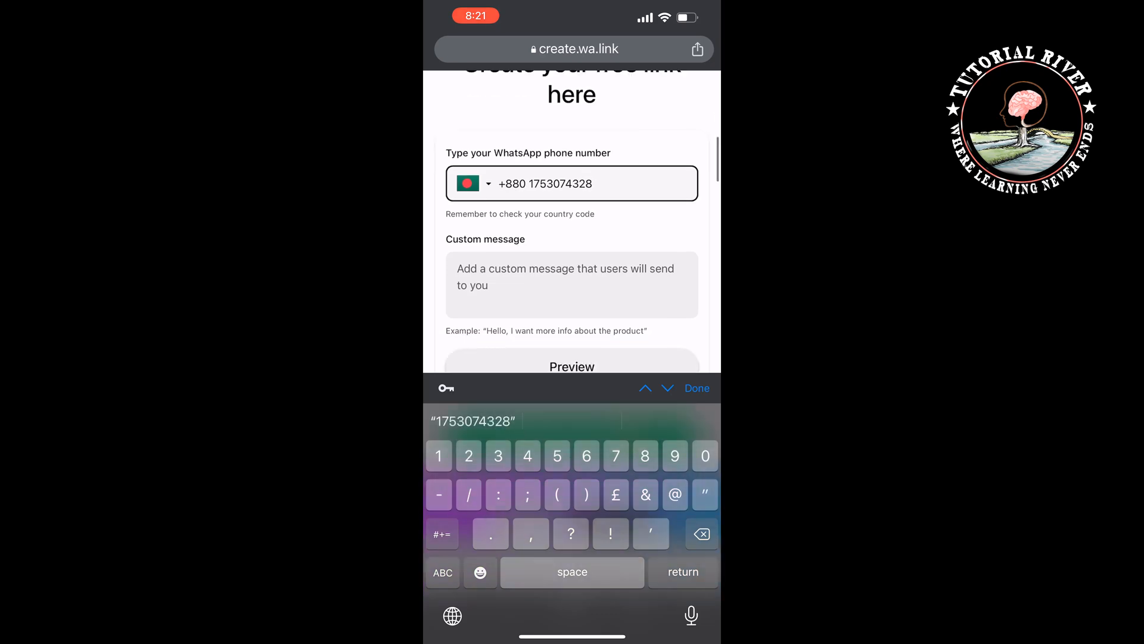
pyautogui.click(572, 284)
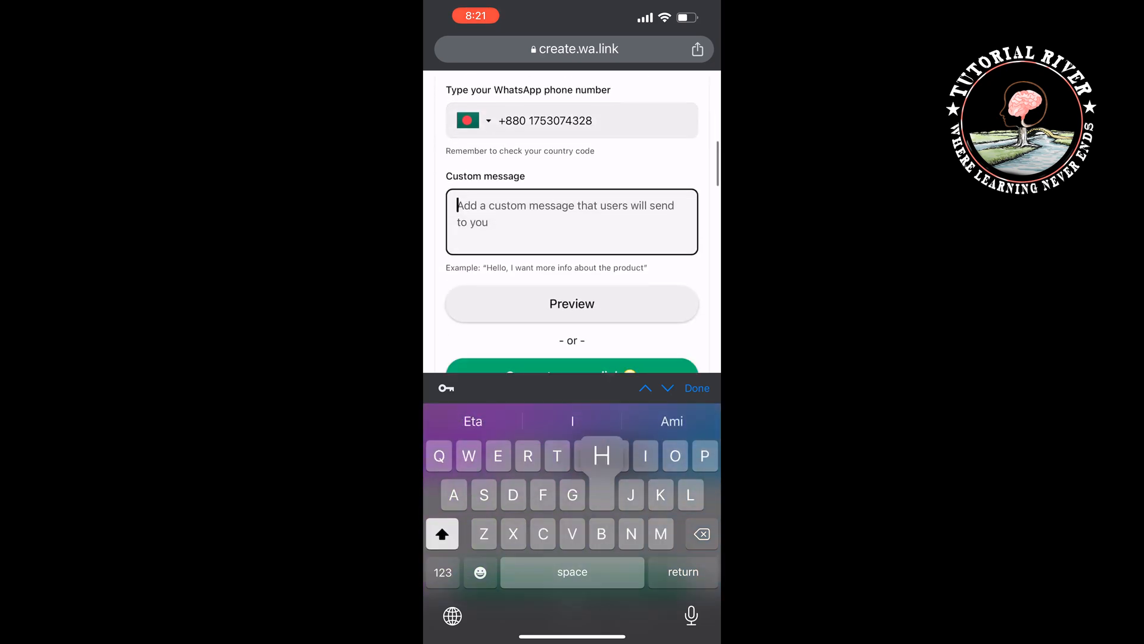
pyautogui.write('Hello')
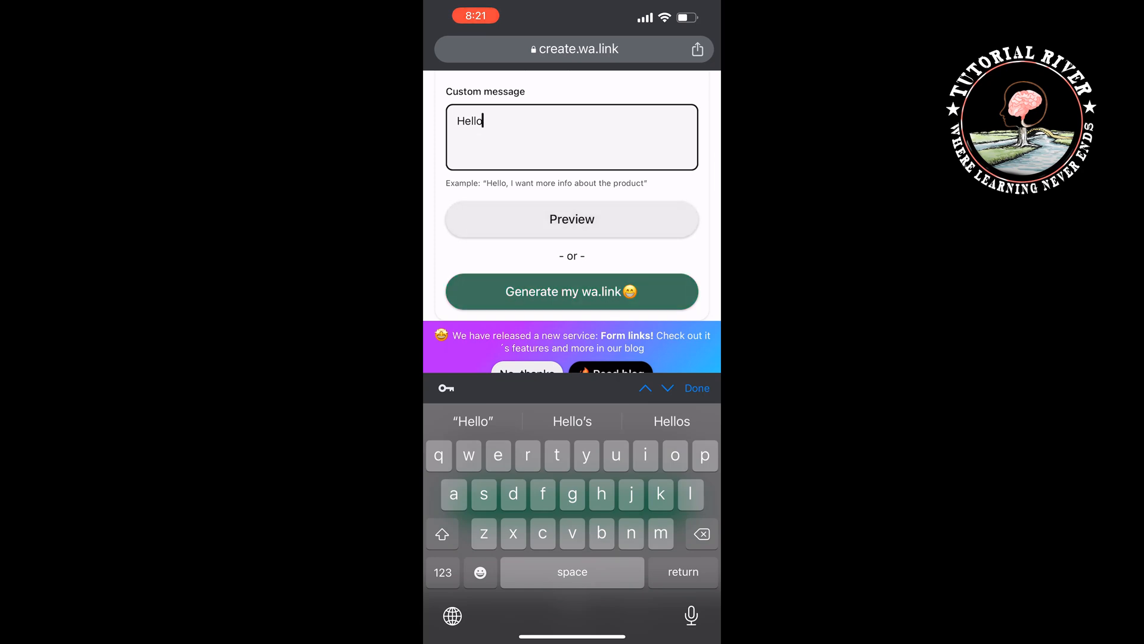
pyautogui.click(571, 290)
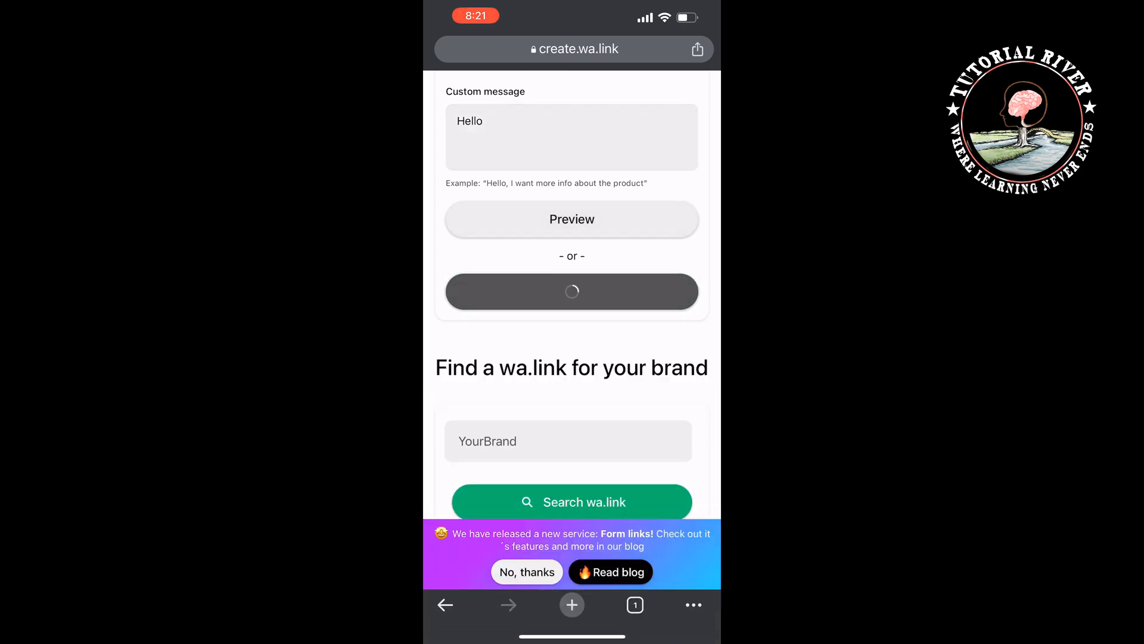
# Copy the generated short link wa.link/hvdcrf from the popup
pyautogui.click(571, 291)
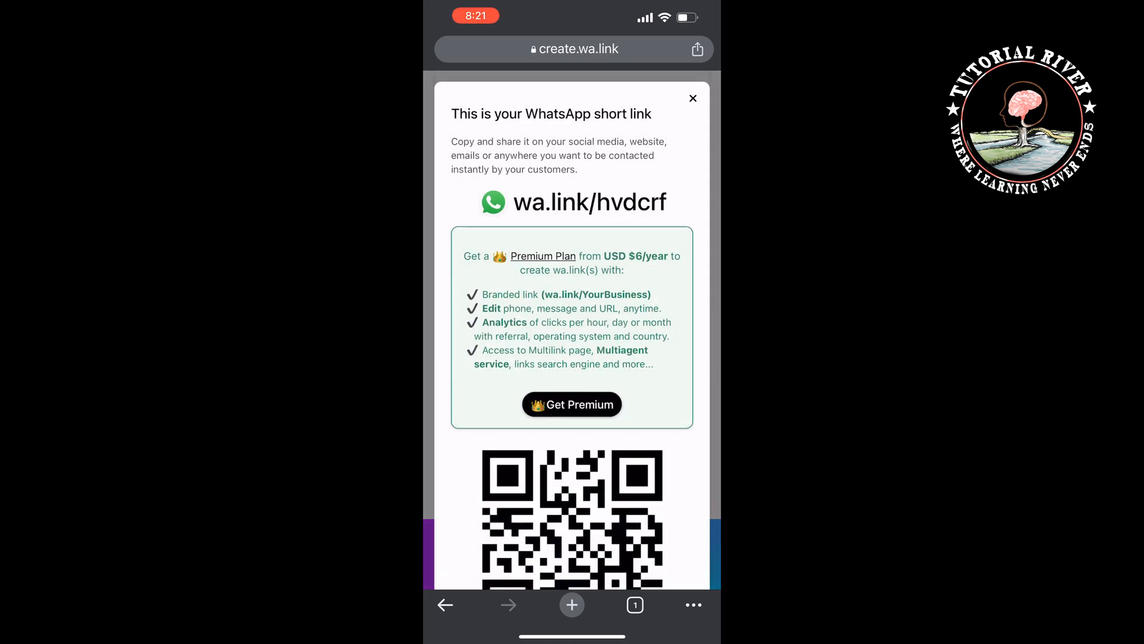
pyautogui.scroll(-3)
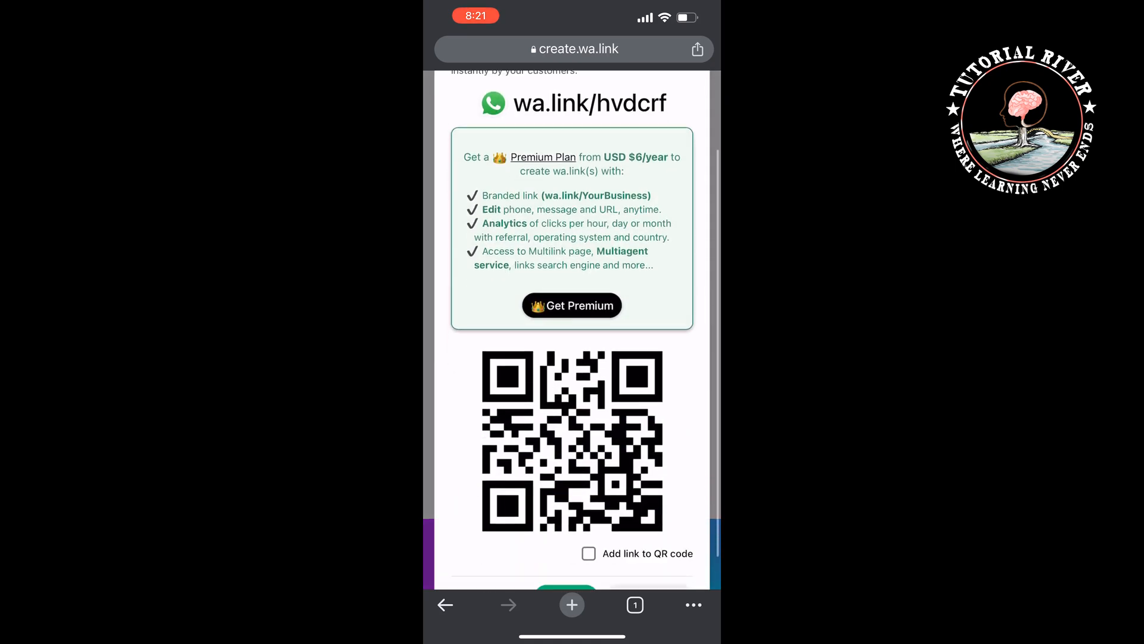
pyautogui.scroll(3)
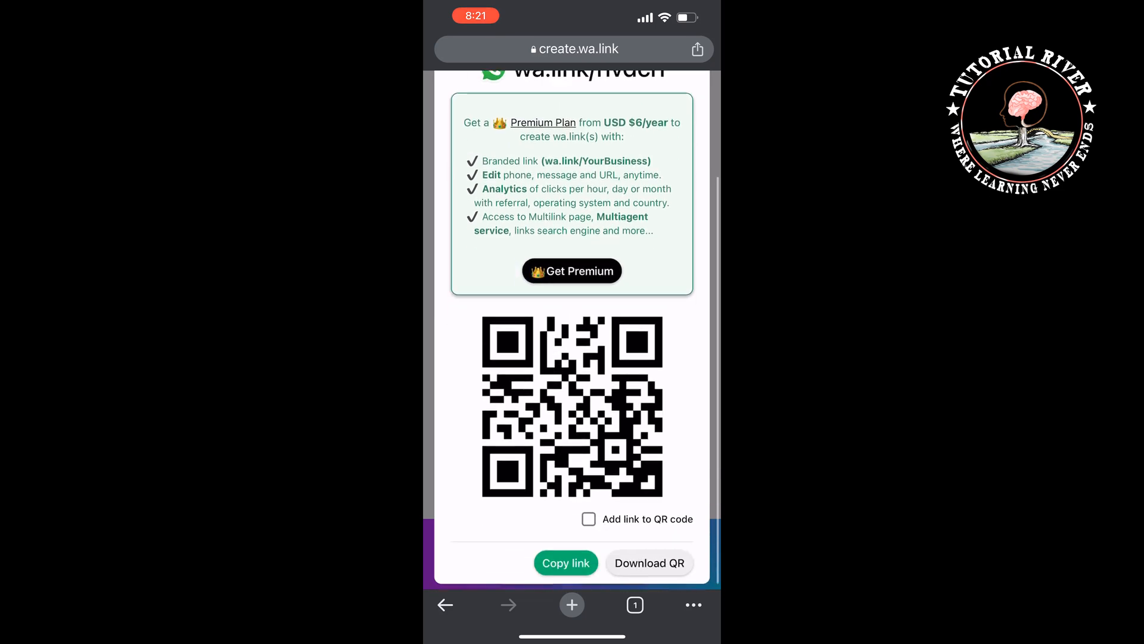
pyautogui.click(565, 562)
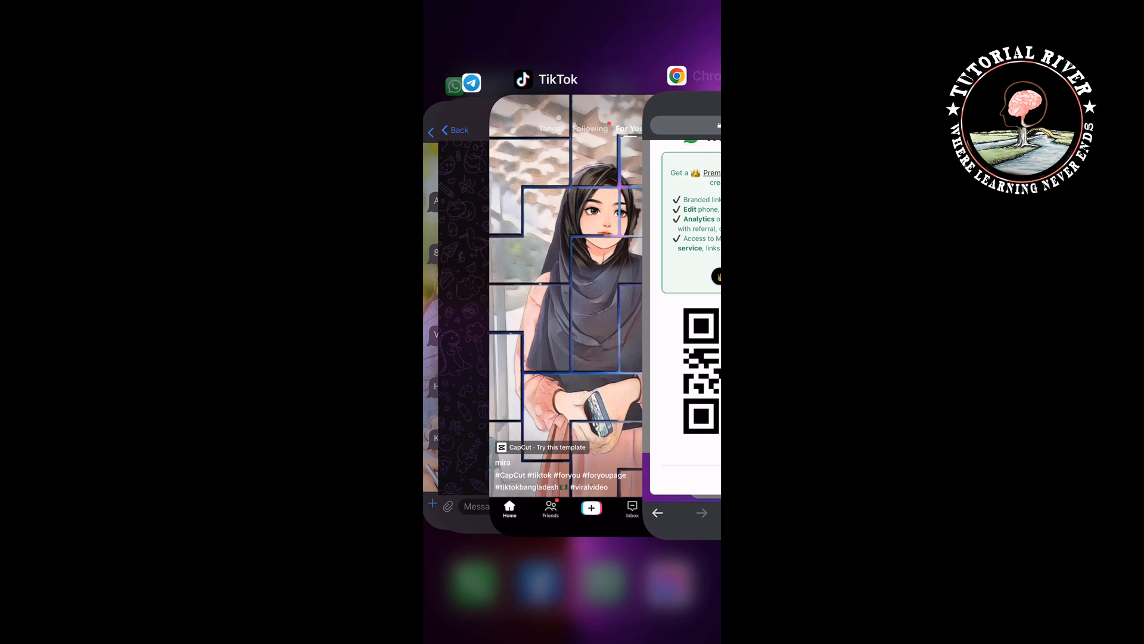
# Switch to TikTok, go to the profile and begin adding a bio
pyautogui.click(544, 292)
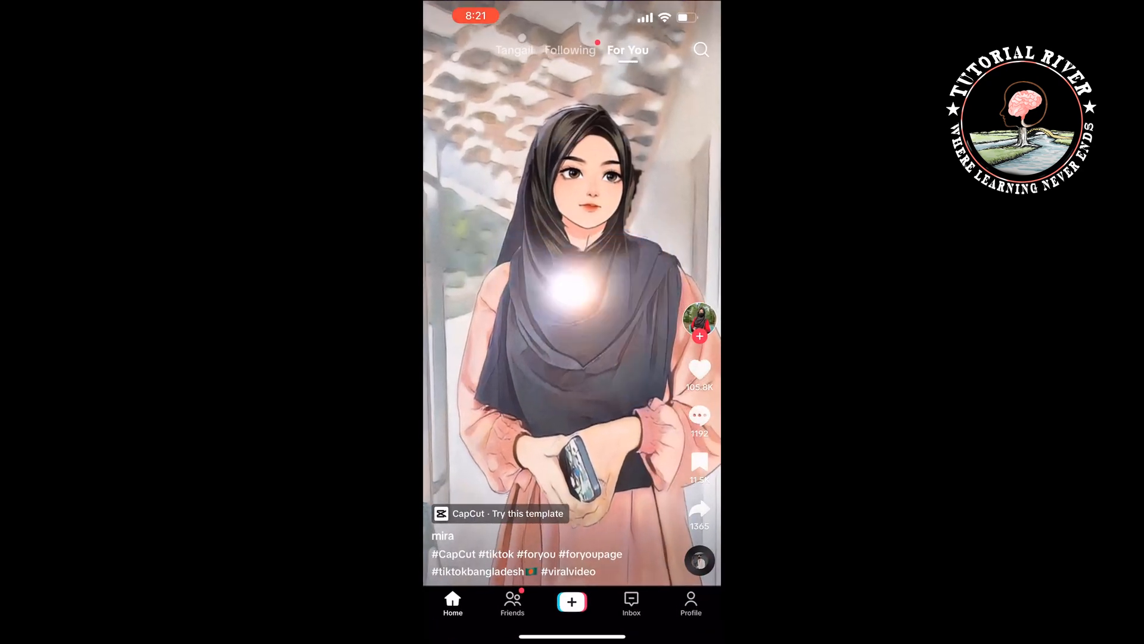
pyautogui.click(690, 602)
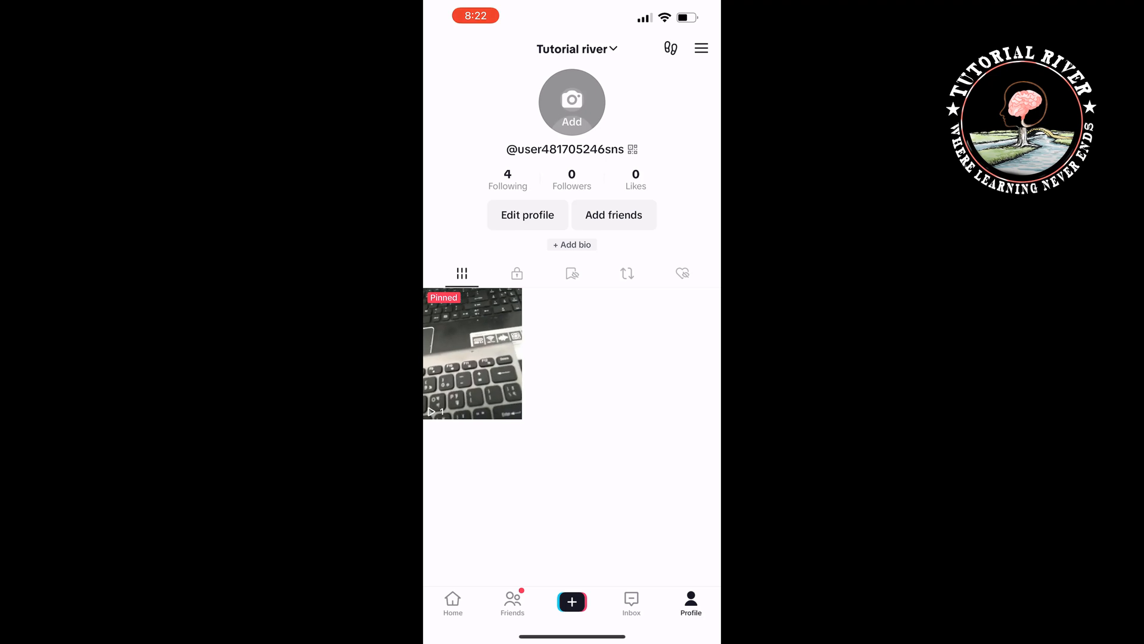
pyautogui.click(527, 215)
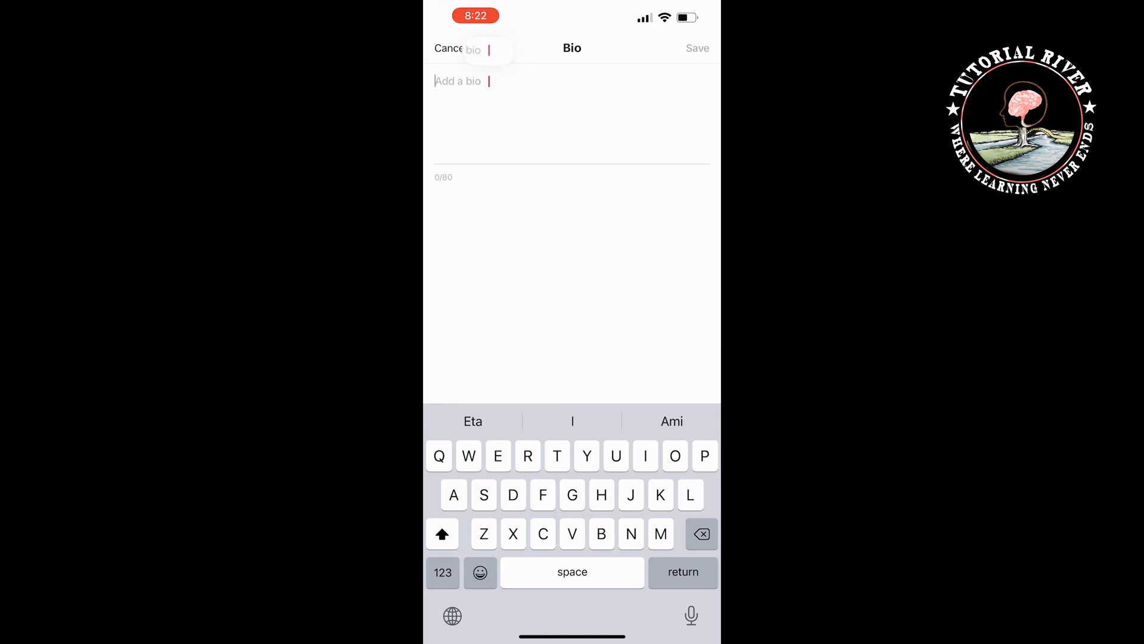
pyautogui.write('https://wa.link/hvdcrf')
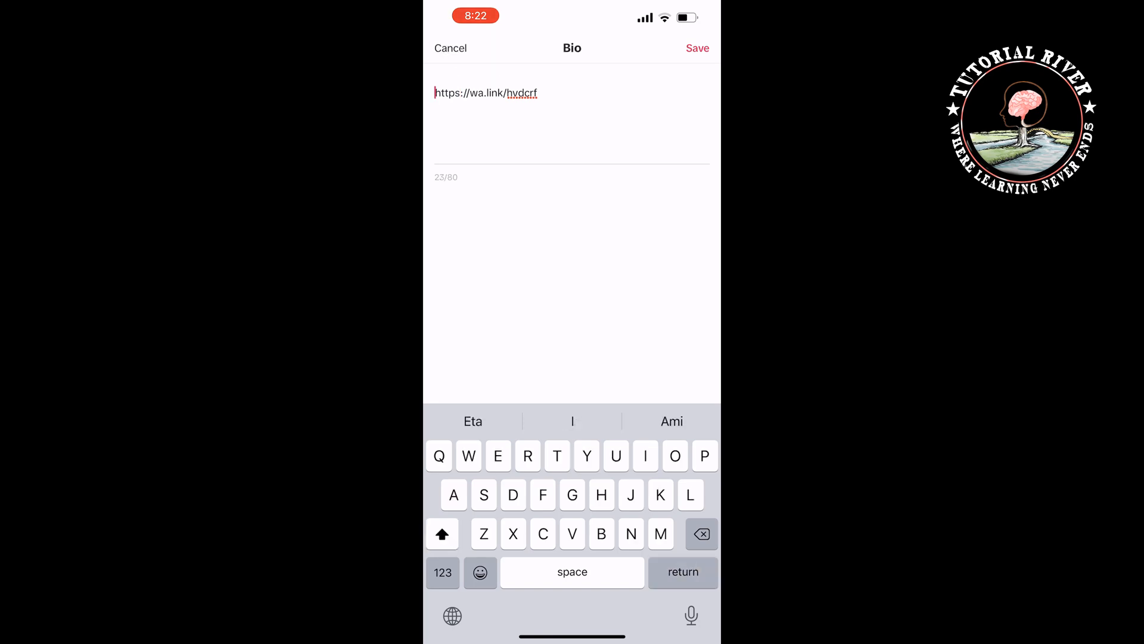
pyautogui.write('This ks')
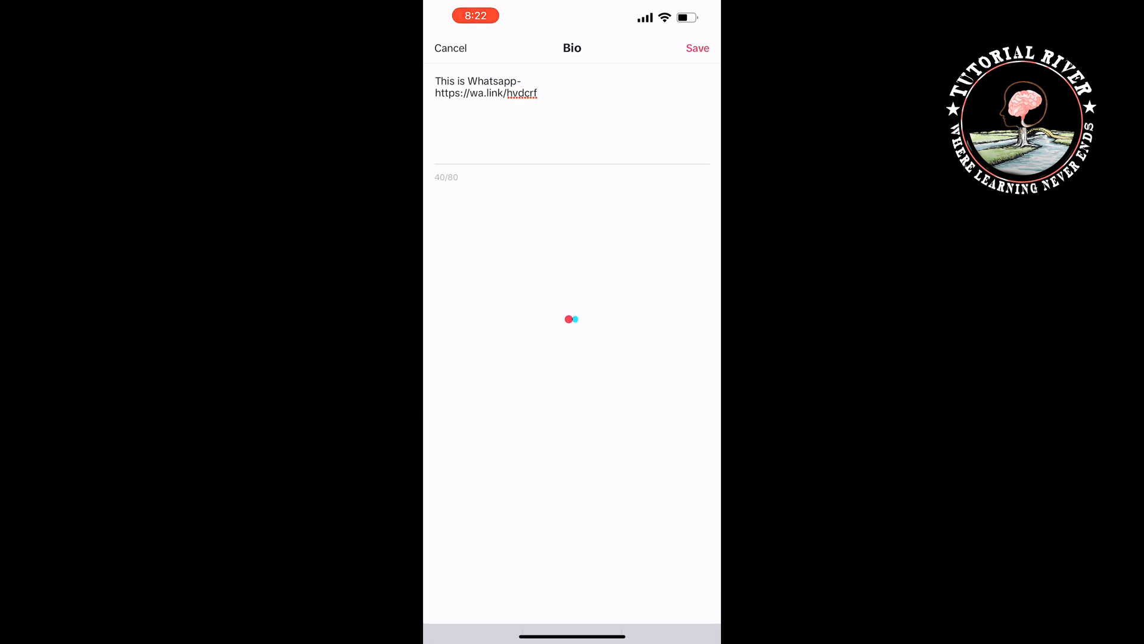
pyautogui.click(696, 47)
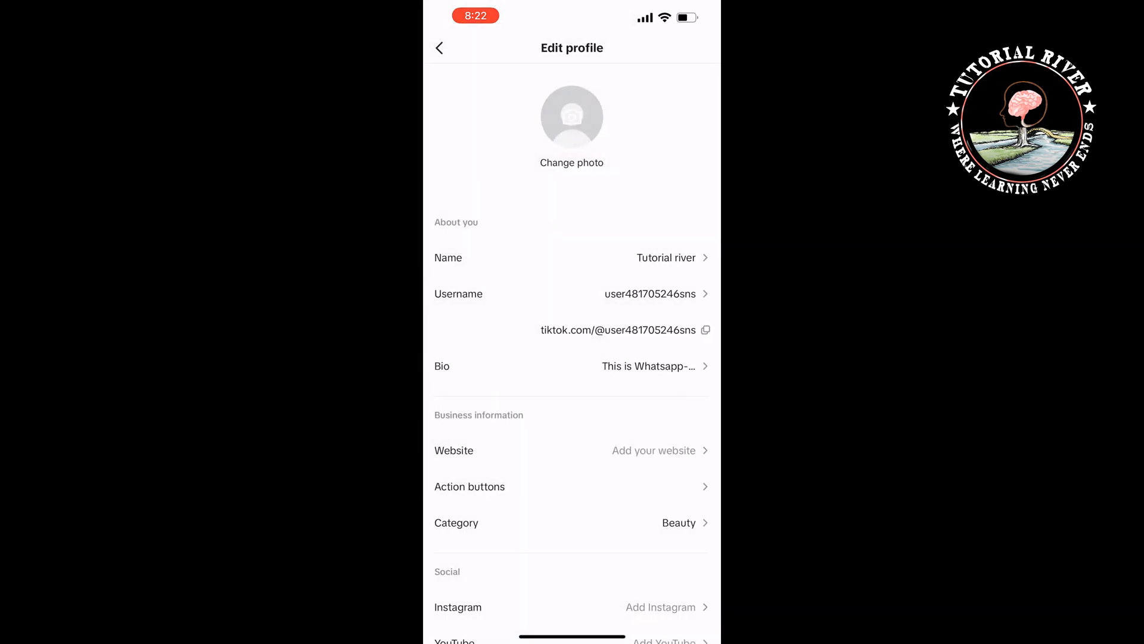
pyautogui.click(440, 48)
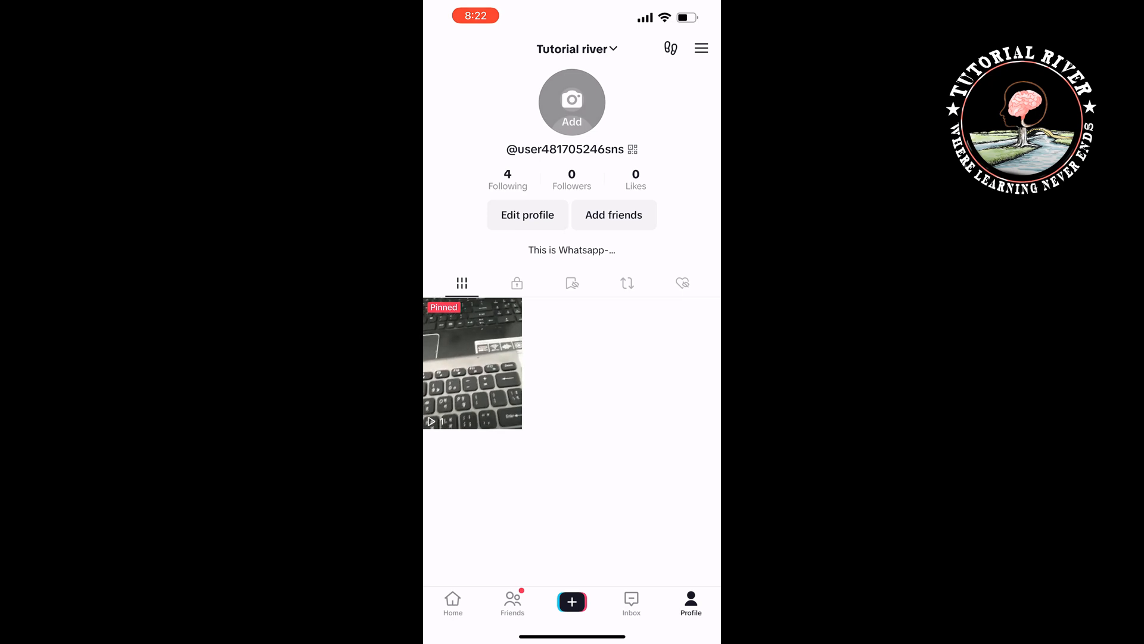
pyautogui.click(527, 215)
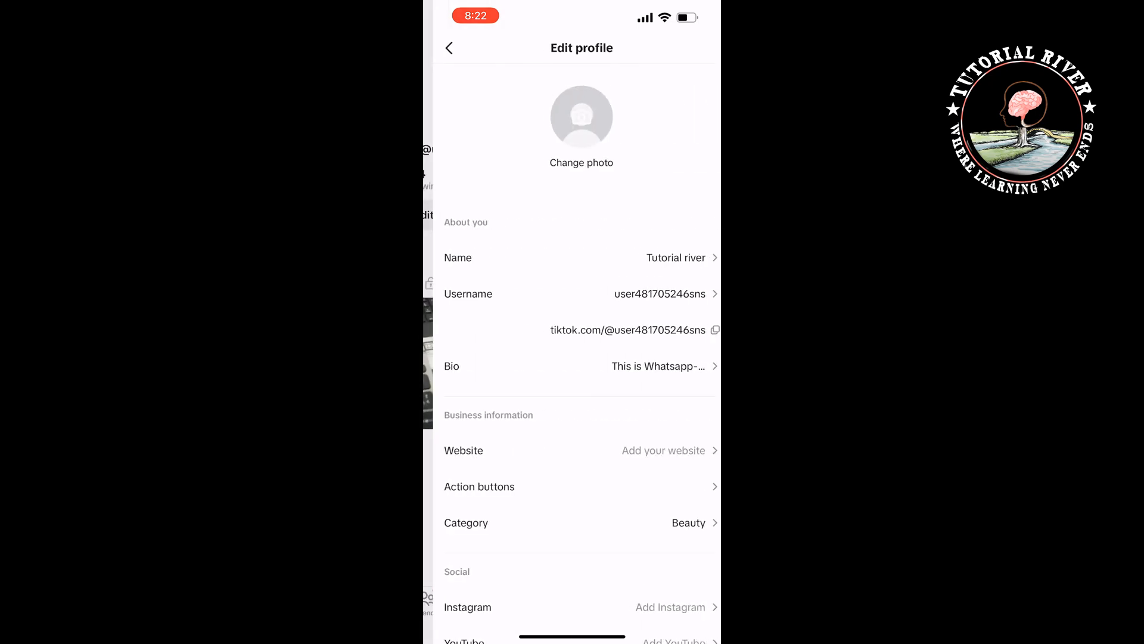